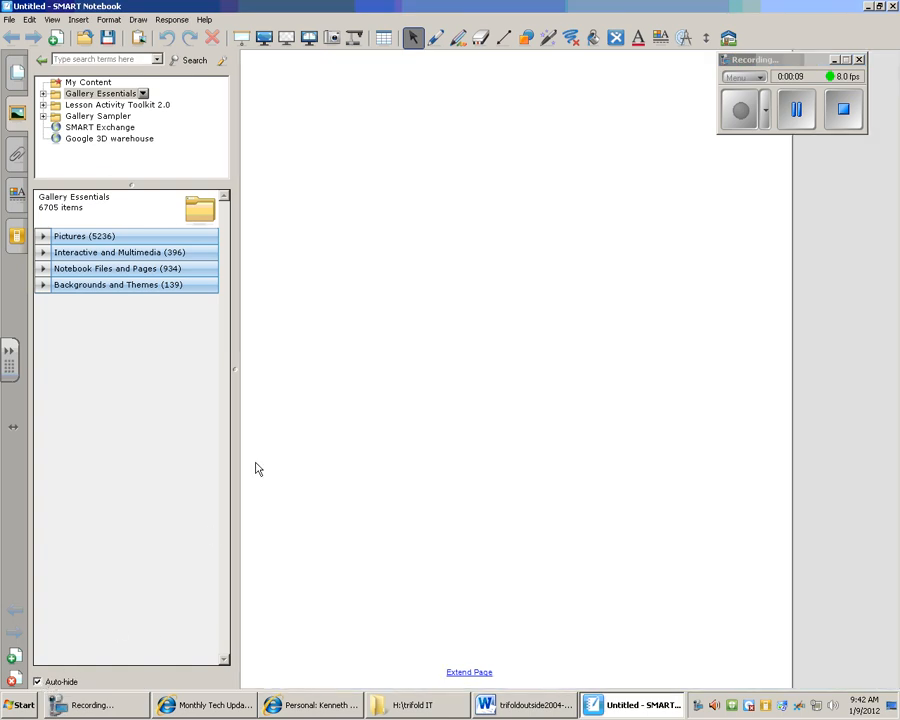
Step: Search the gallery for 'dice' and expand the Interactive and Multimedia results
{"action": "left_click", "coordinate": [16, 114]}
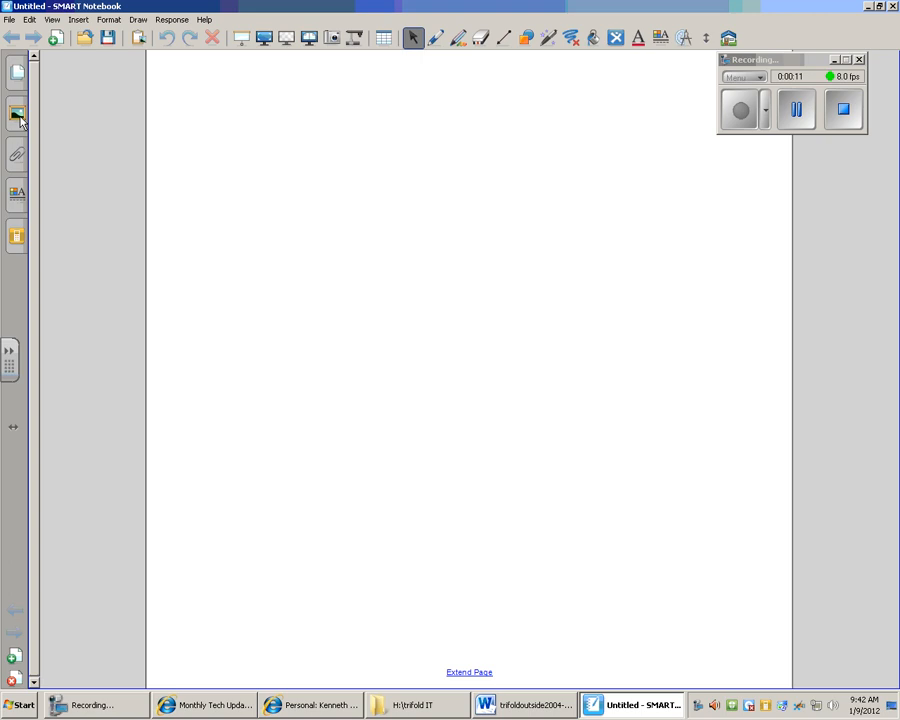
{"action": "left_click", "coordinate": [16, 116]}
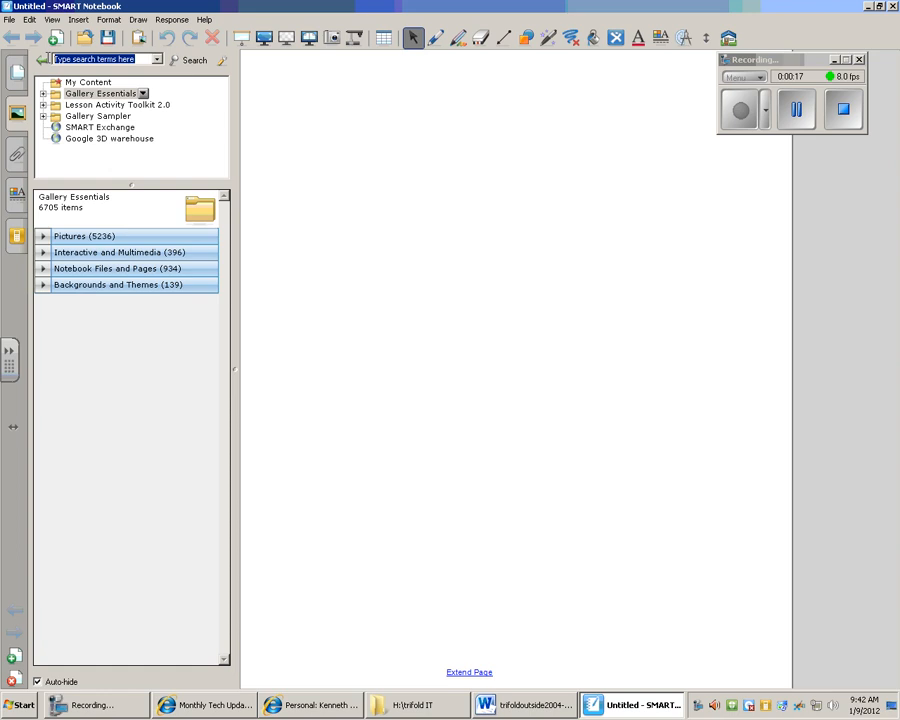
{"action": "type", "text": "a"}
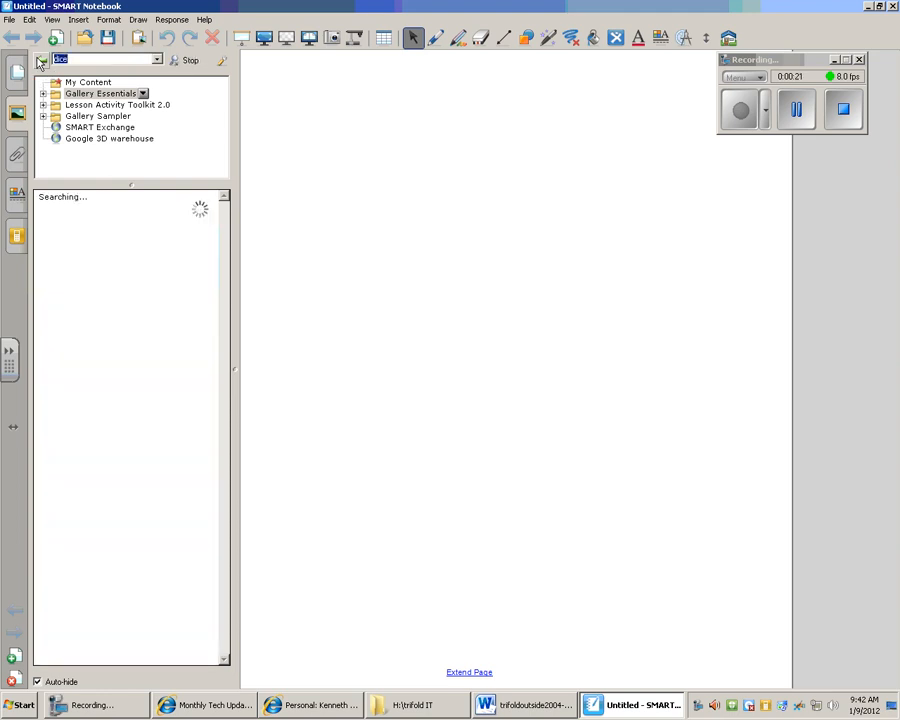
{"action": "left_click", "coordinate": [194, 60]}
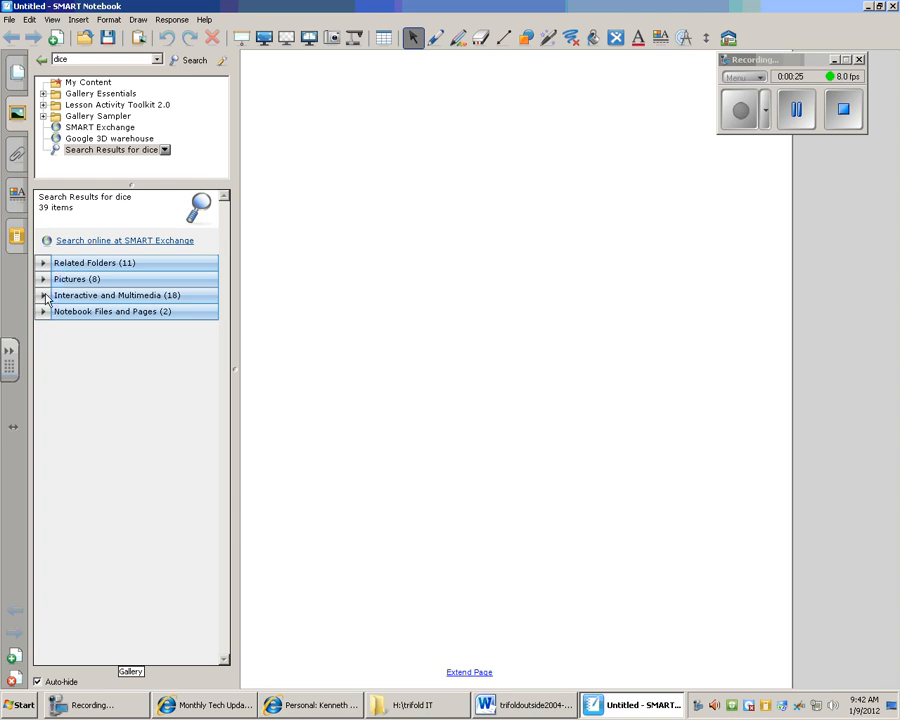
{"action": "left_click", "coordinate": [44, 296]}
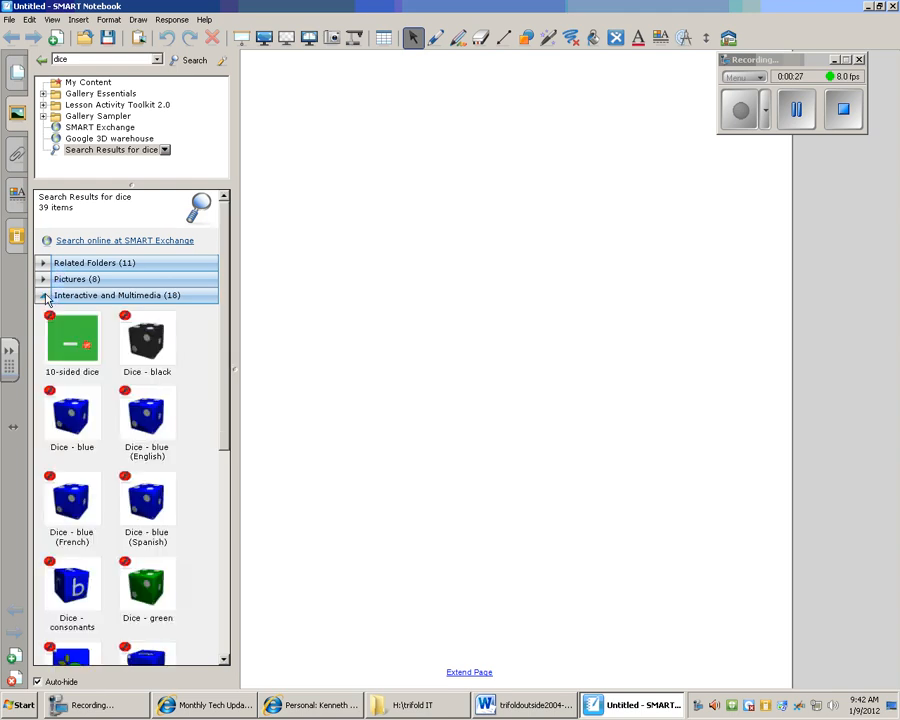
{"action": "scroll", "scroll_direction": "down", "scroll_amount": 3}
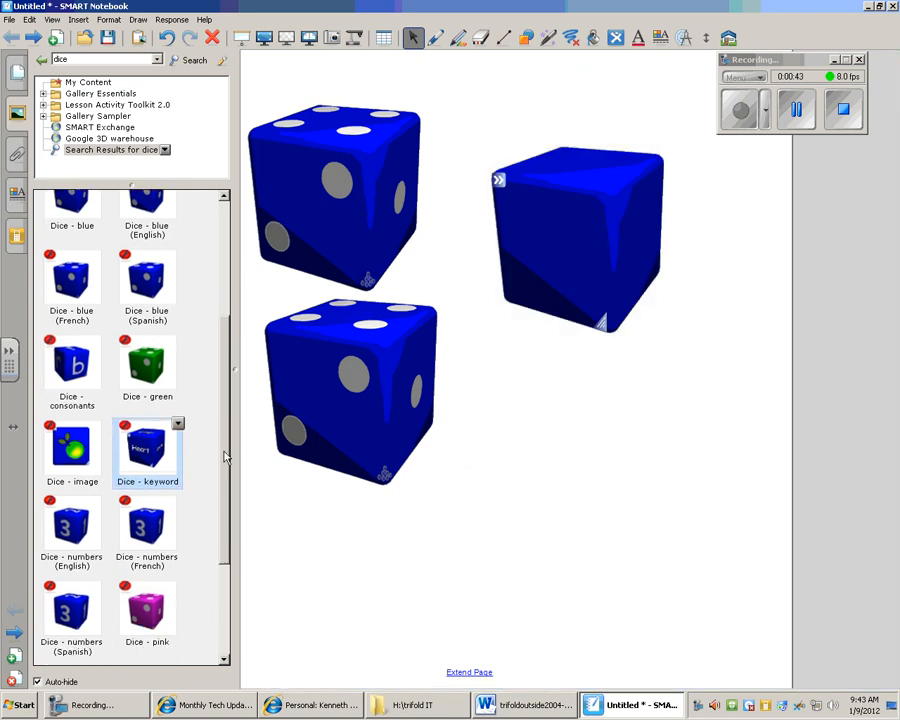
Step: Scroll the dice search results to reach the blue and keyword dice items
{"action": "scroll", "scroll_direction": "down", "scroll_amount": 3}
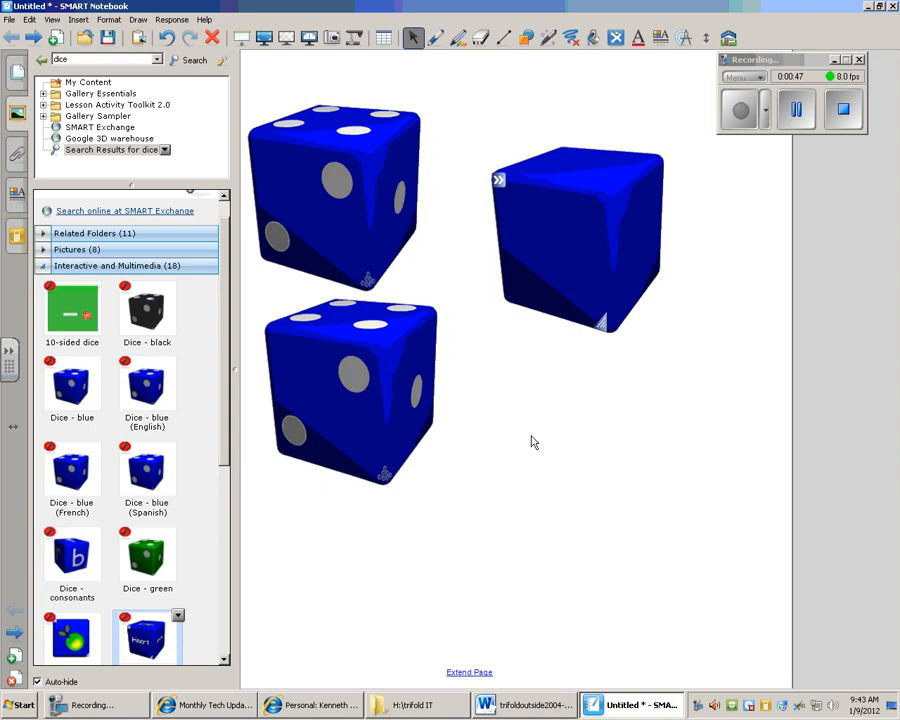
{"action": "mouse_move", "coordinate": [504, 204]}
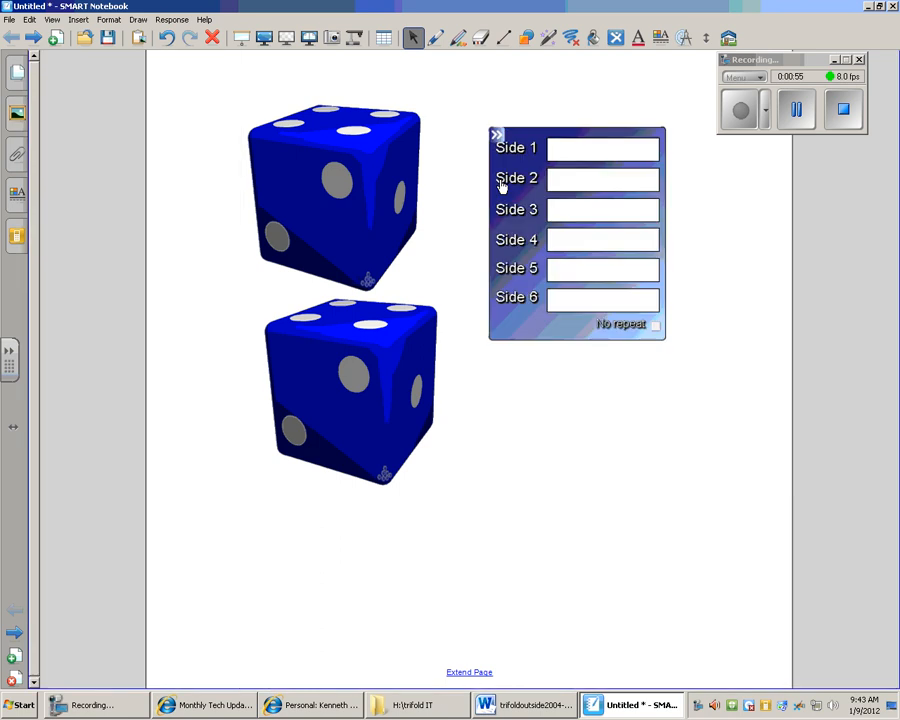
Step: Label the keyword die's first side 'WW II', fixing a typo
{"action": "left_click", "coordinate": [604, 148]}
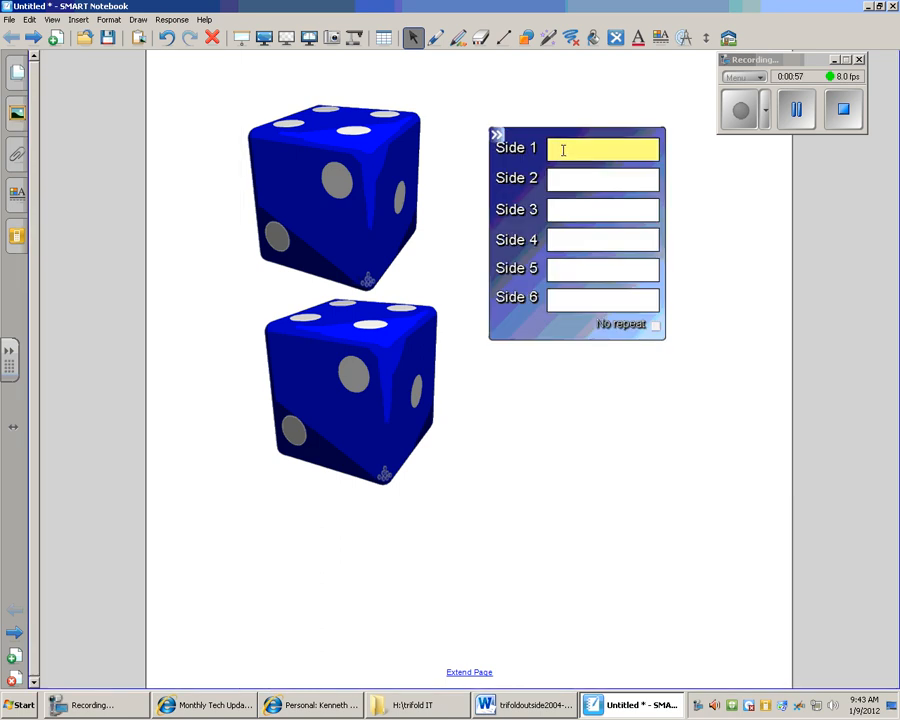
{"action": "type", "text": "W"}
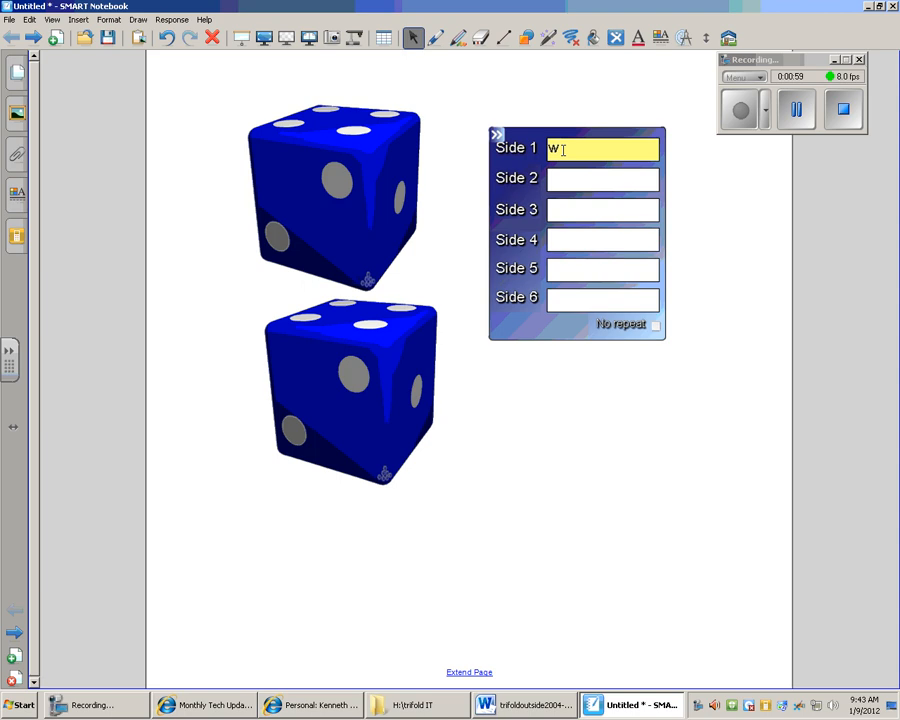
{"action": "type", "text": "w"}
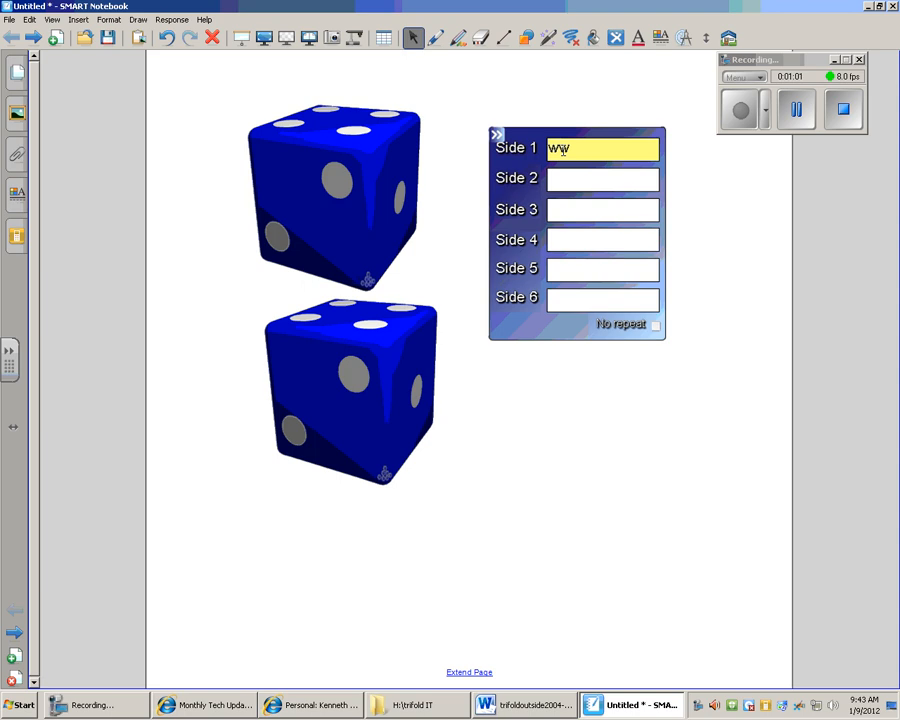
{"action": "type", "text": "II"}
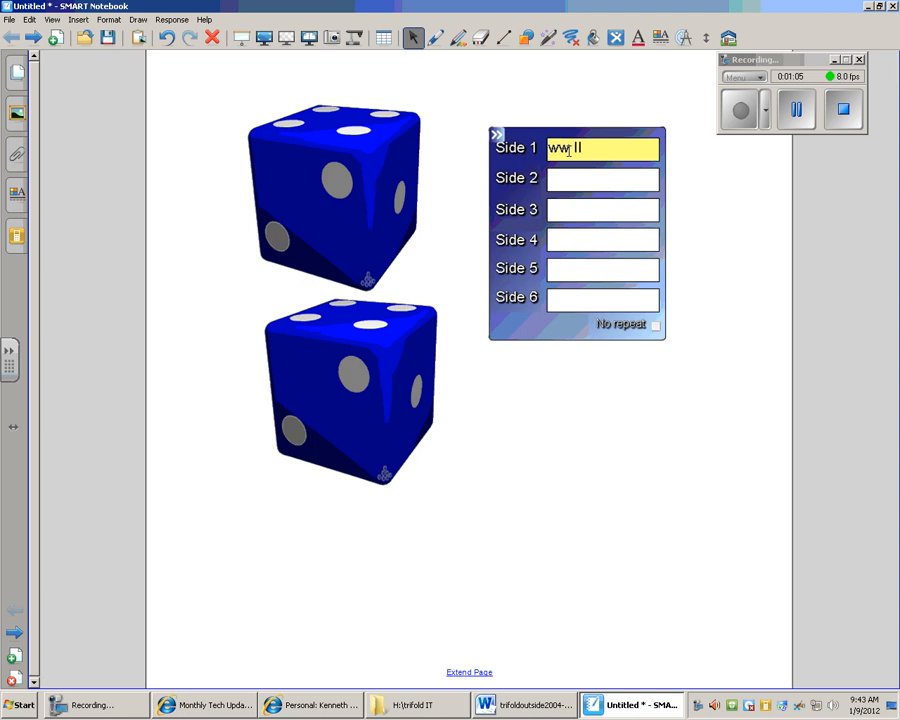
{"action": "key", "text": "BackSpace"}
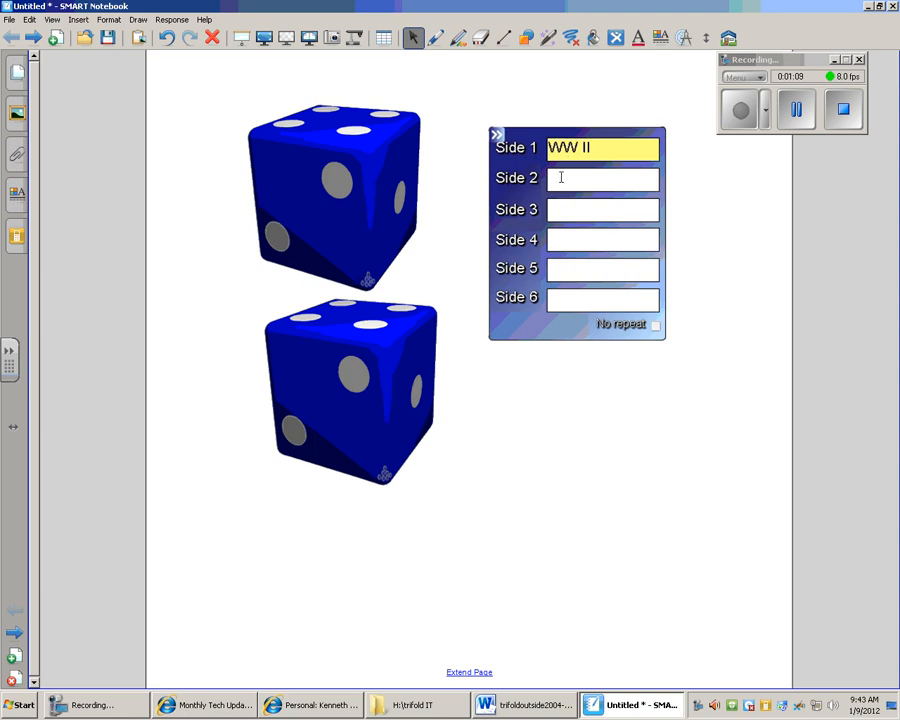
Step: Label the second side 'Kenny' and the third side '7 x 8'
{"action": "left_click", "coordinate": [602, 178]}
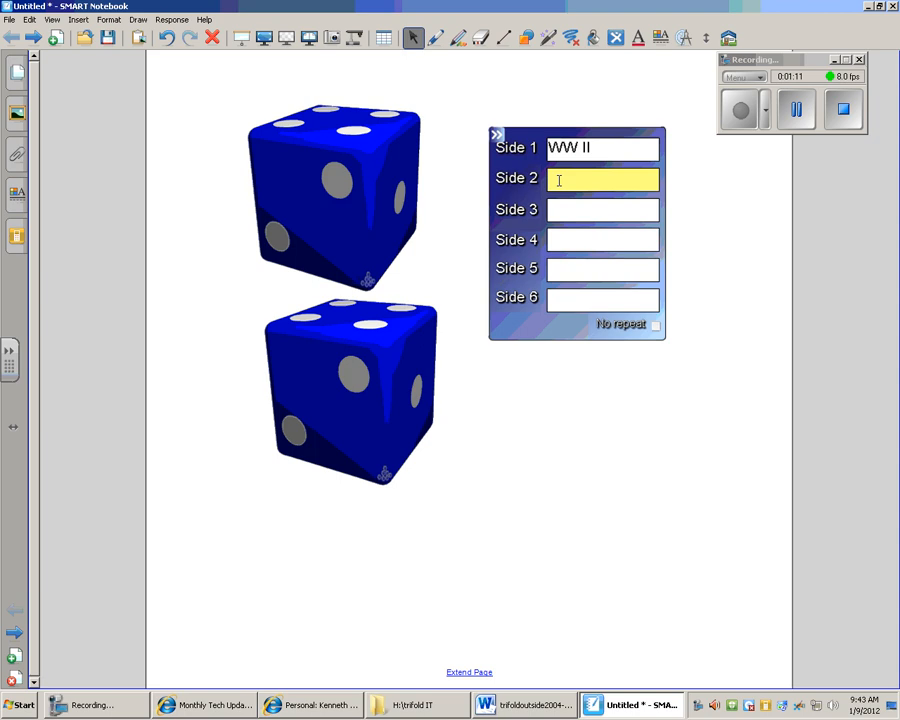
{"action": "type", "text": "Kenny"}
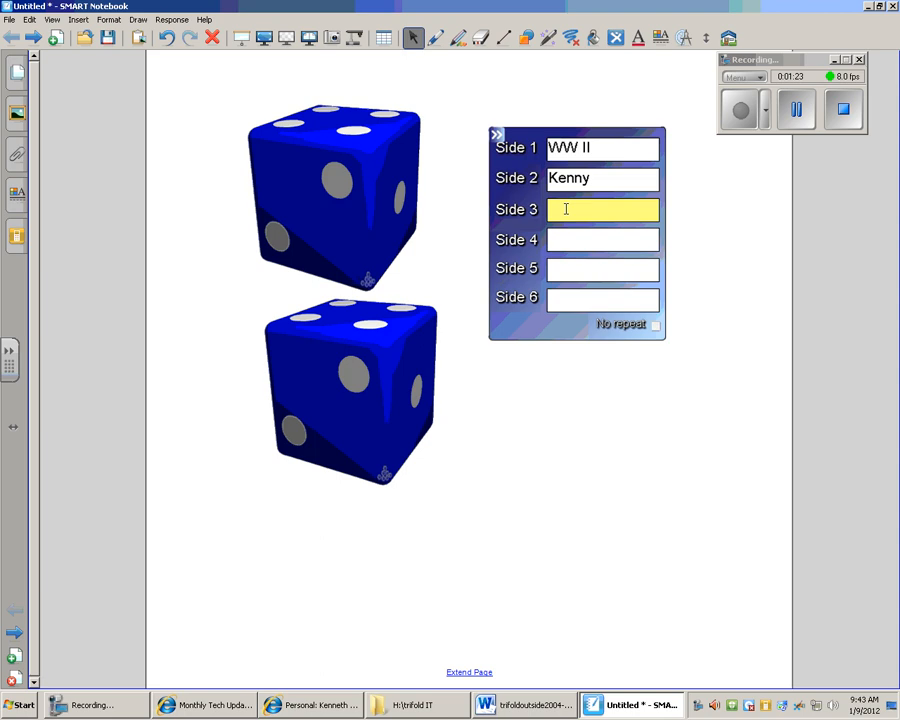
{"action": "type", "text": "7 x"}
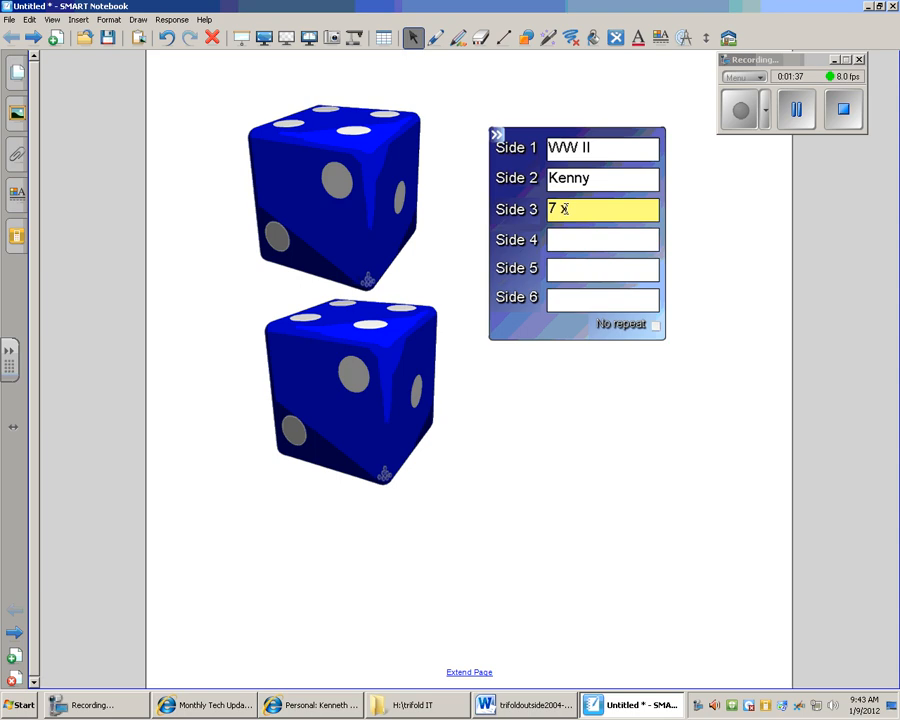
{"action": "type", "text": "8"}
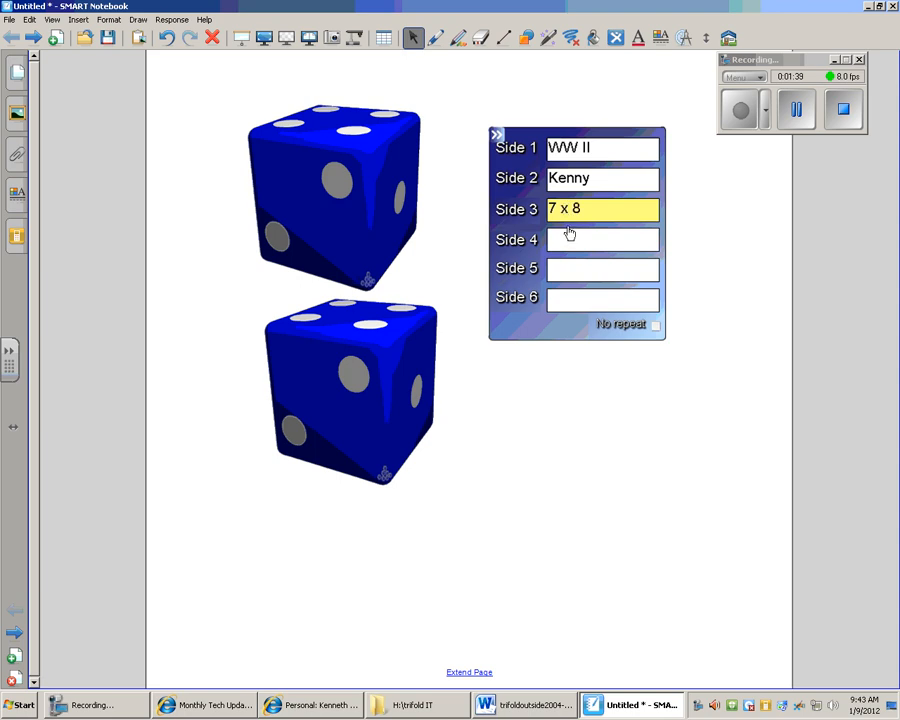
{"action": "left_click", "coordinate": [604, 240]}
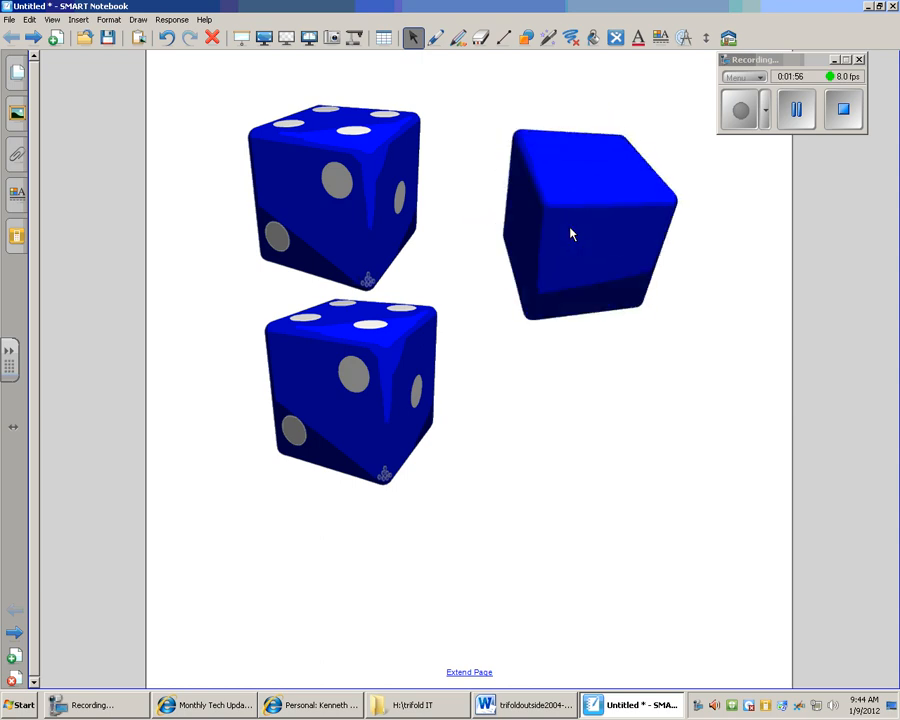
Step: Roll the keyword die until it lands on 7 x 8
{"action": "left_click", "coordinate": [584, 224]}
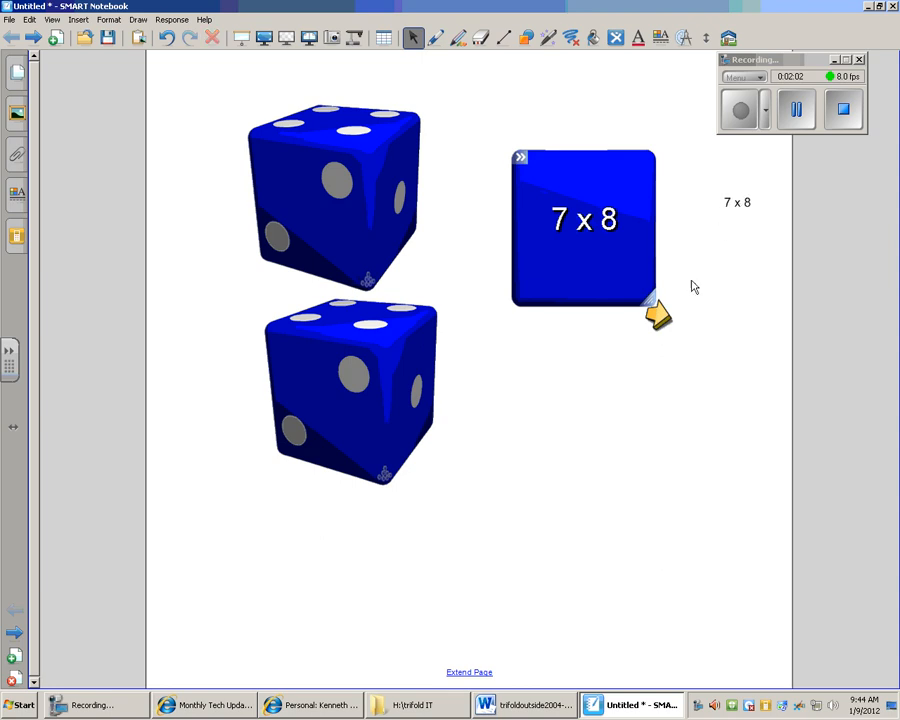
{"action": "mouse_move", "coordinate": [702, 248]}
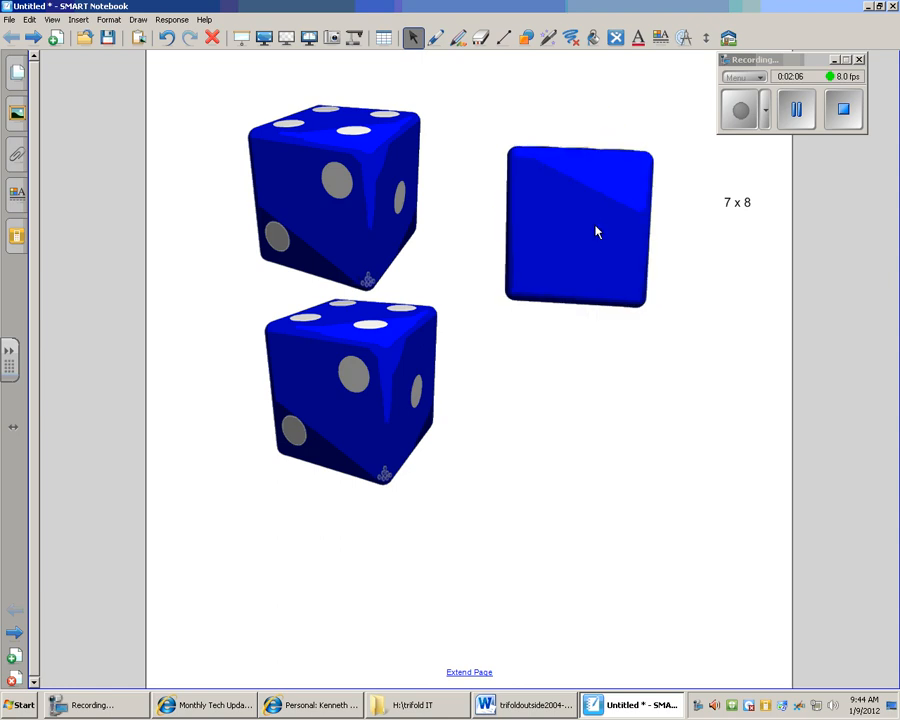
{"action": "left_click_drag", "start_coordinate": [578, 224], "coordinate": [584, 220]}
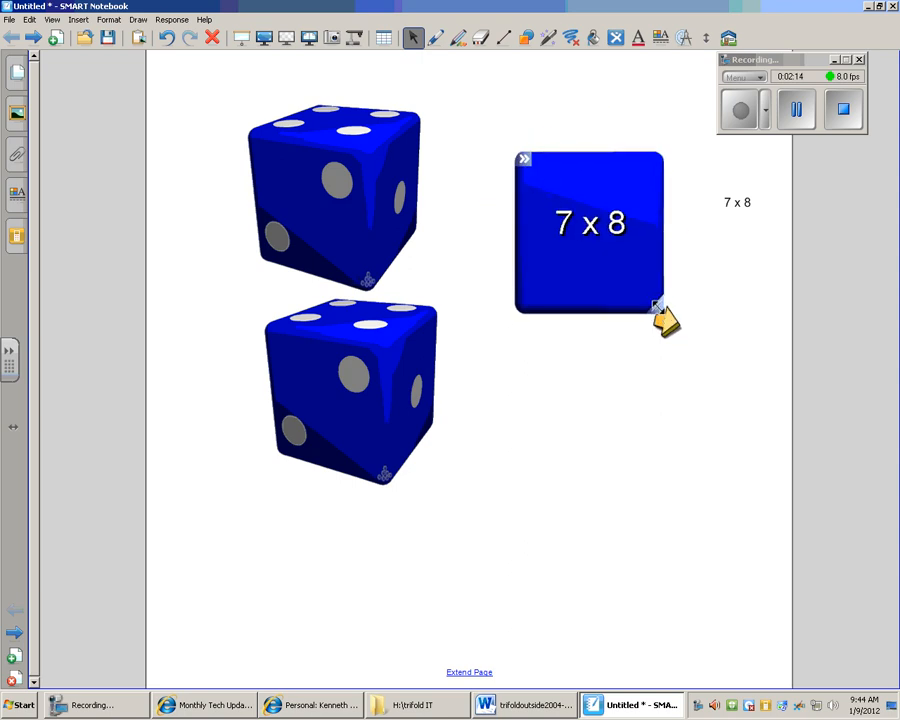
Step: Shrink the keyword die by its resize handle
{"action": "left_click_drag", "start_coordinate": [660, 318], "coordinate": [630, 278]}
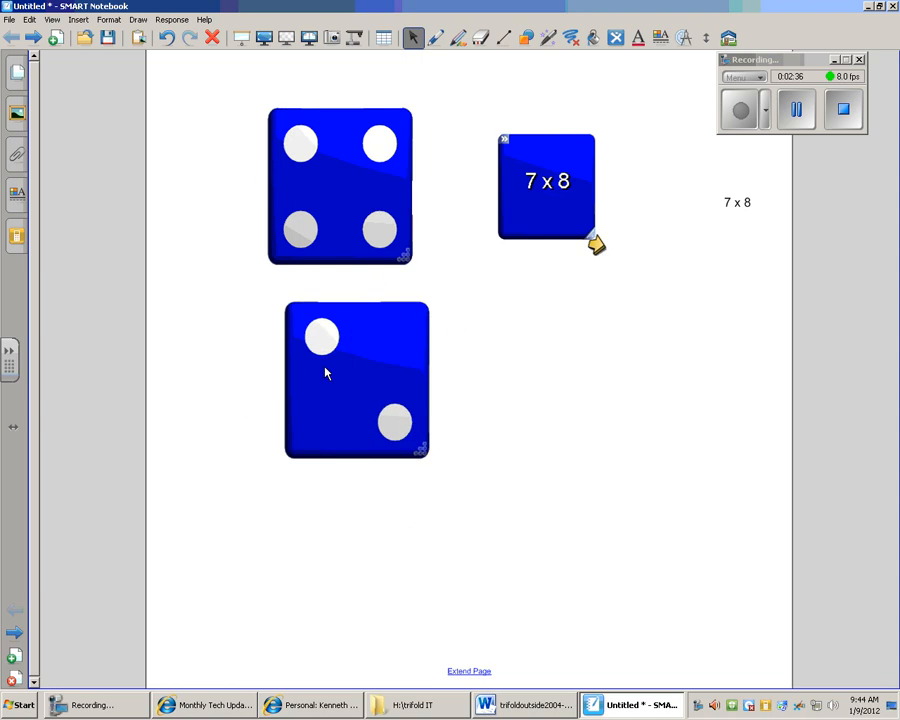
{"action": "mouse_move", "coordinate": [350, 380]}
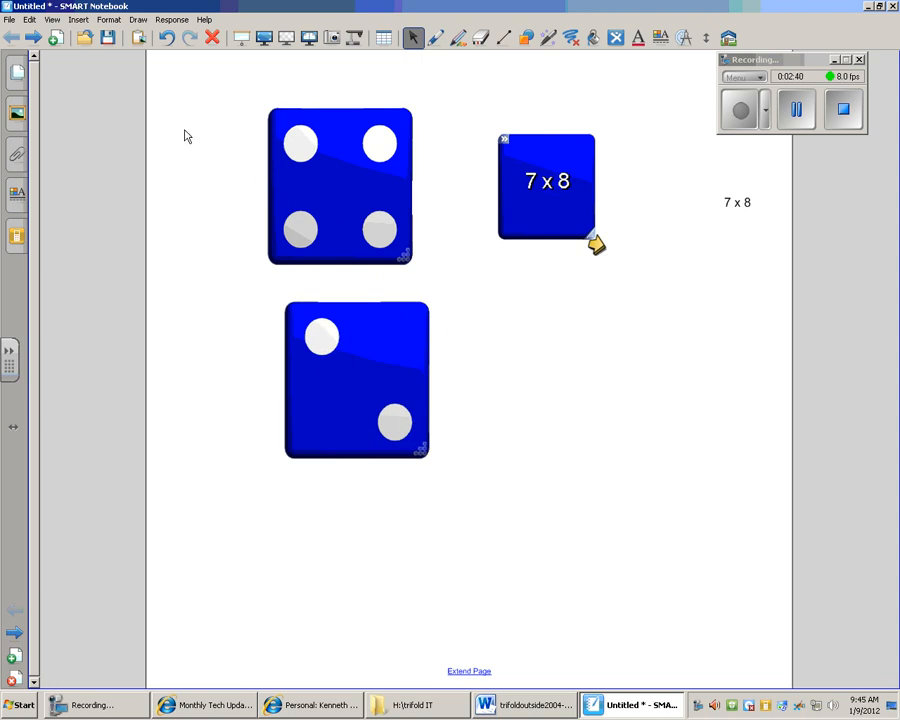
{"action": "mouse_move", "coordinate": [108, 132]}
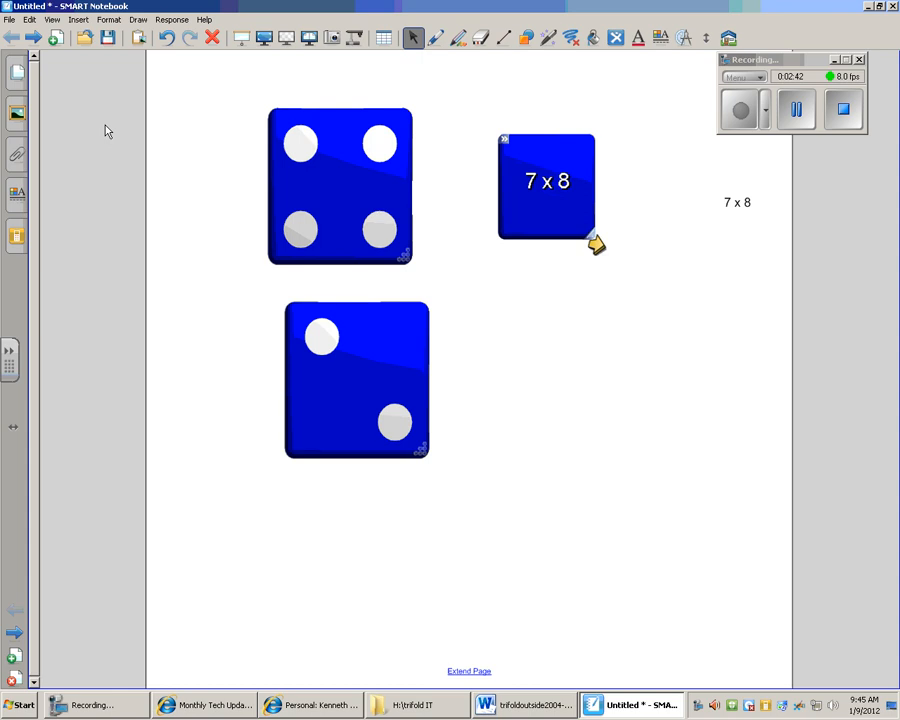
{"action": "mouse_move", "coordinate": [800, 136]}
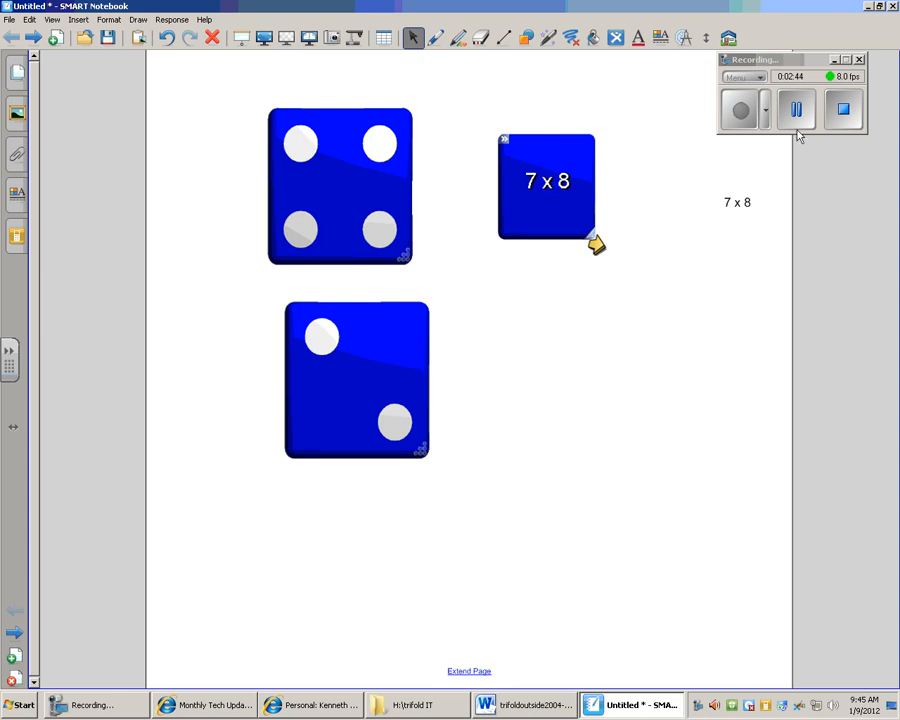